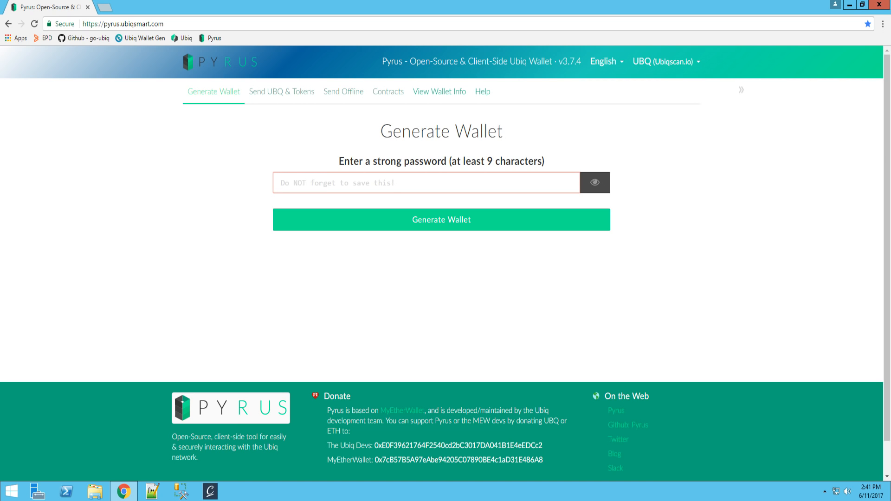
click(426, 183)
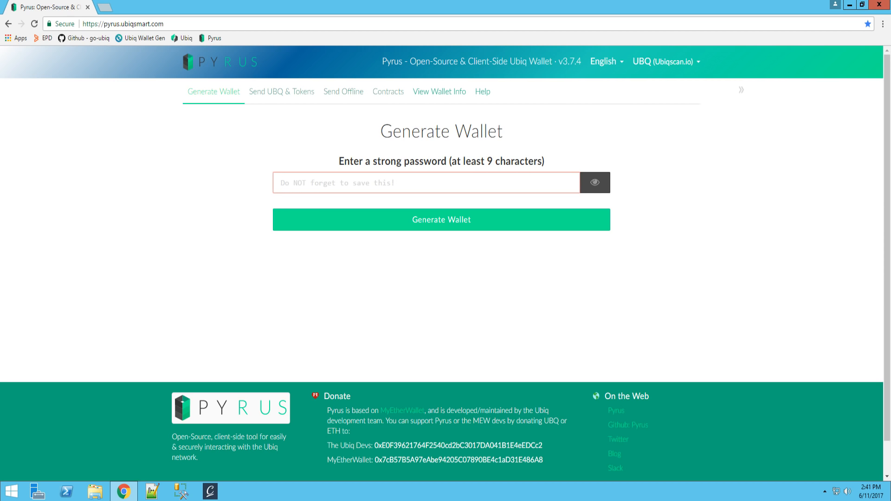
click(398, 182)
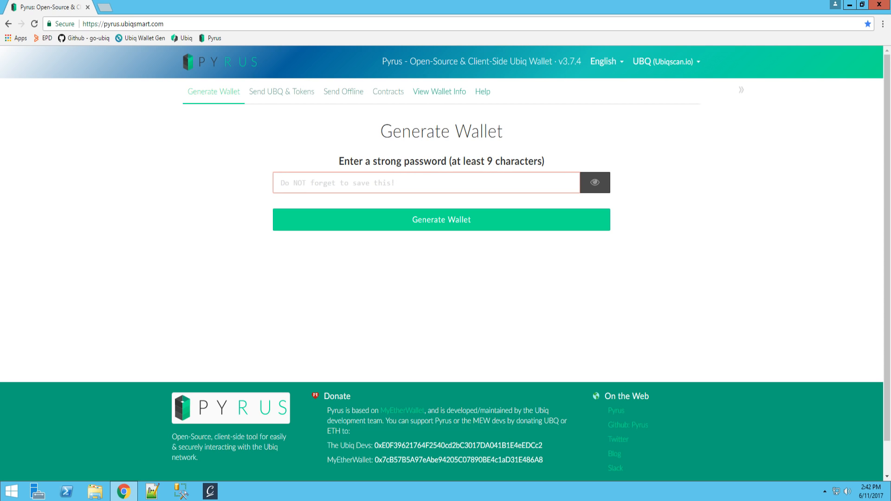
click(341, 182)
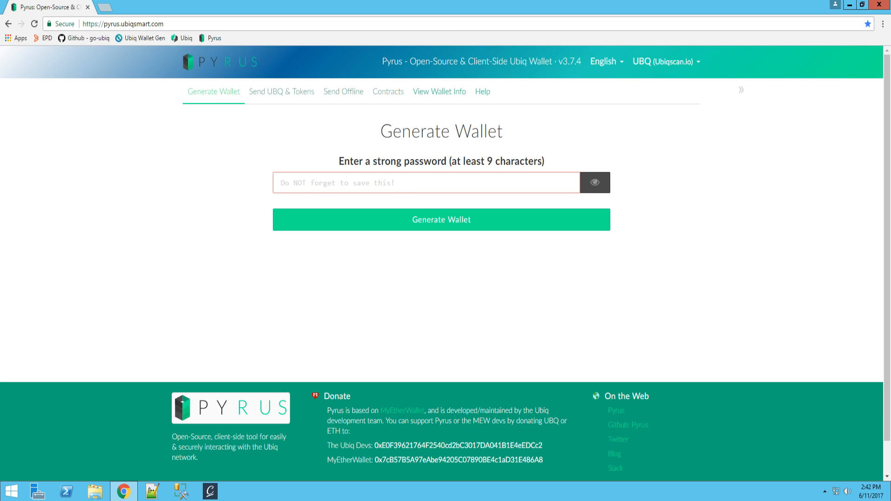
click(426, 183)
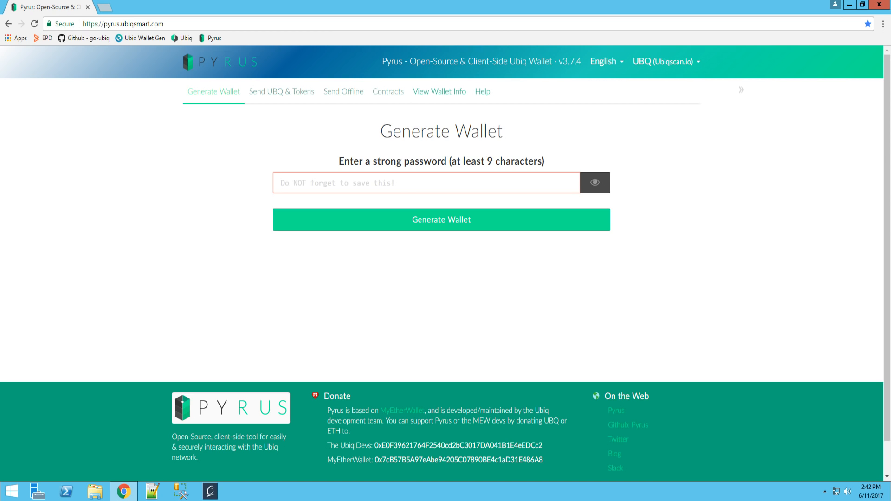
click(122, 23)
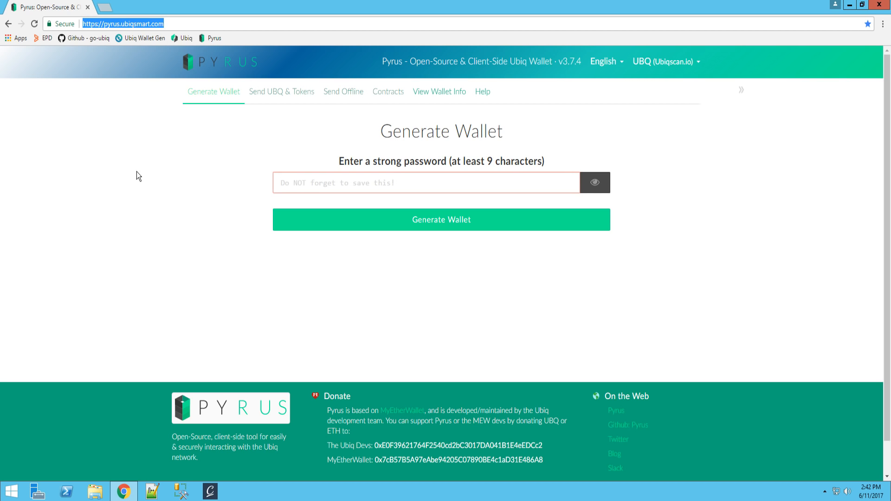
mouse_move(192, 244)
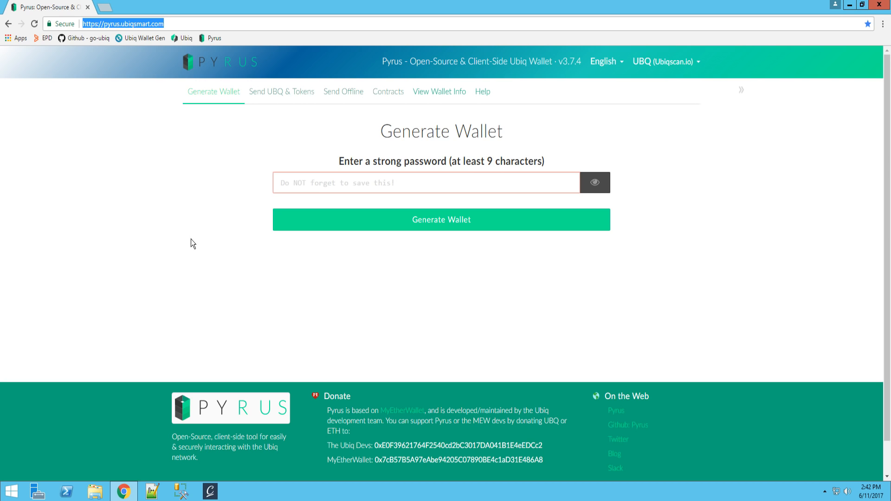
mouse_move(187, 235)
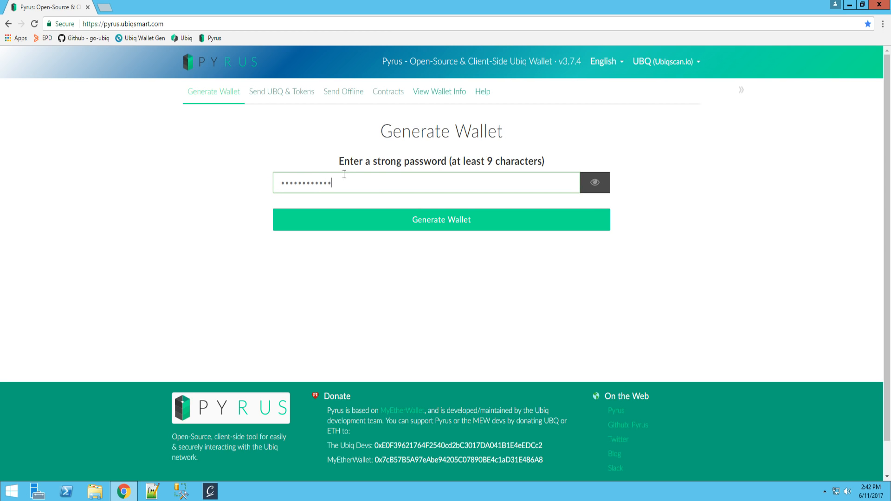
Step: Toggle the eye button so the password shows as plain text
click(595, 183)
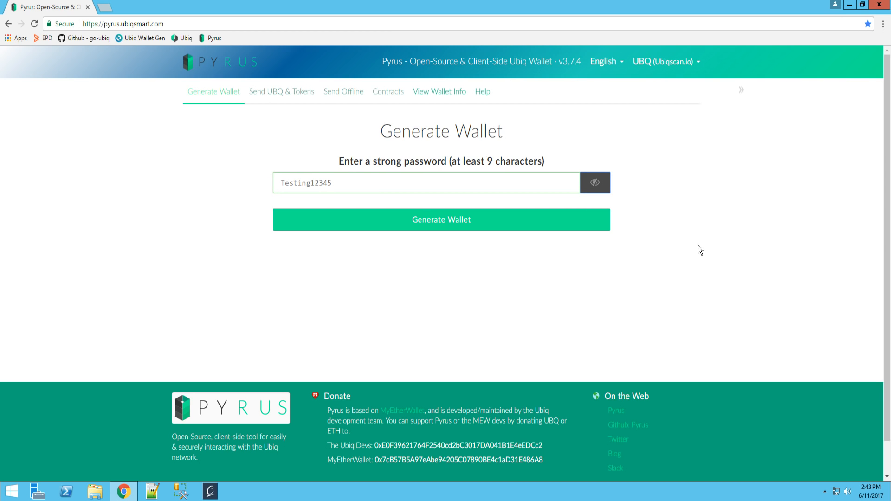
mouse_move(491, 335)
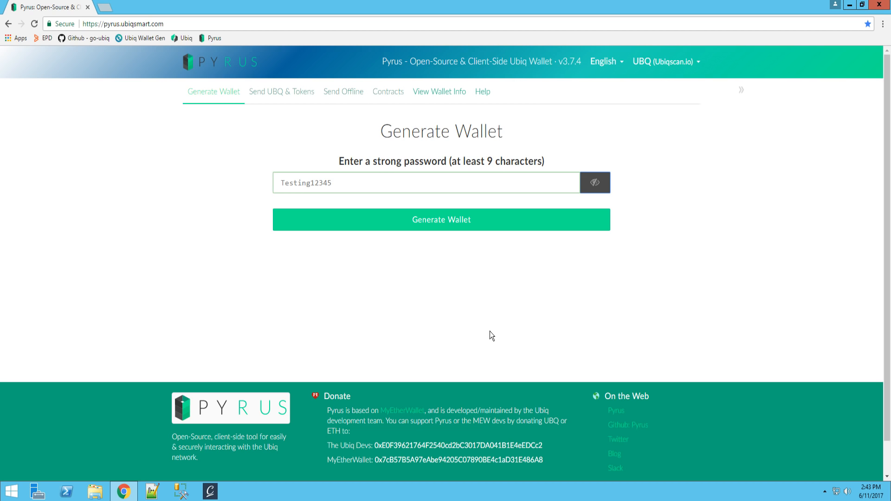
click(595, 182)
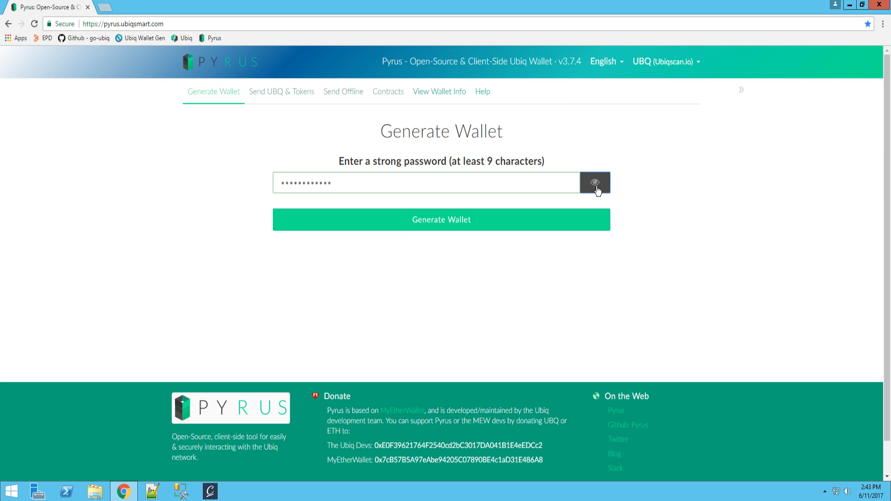
click(594, 182)
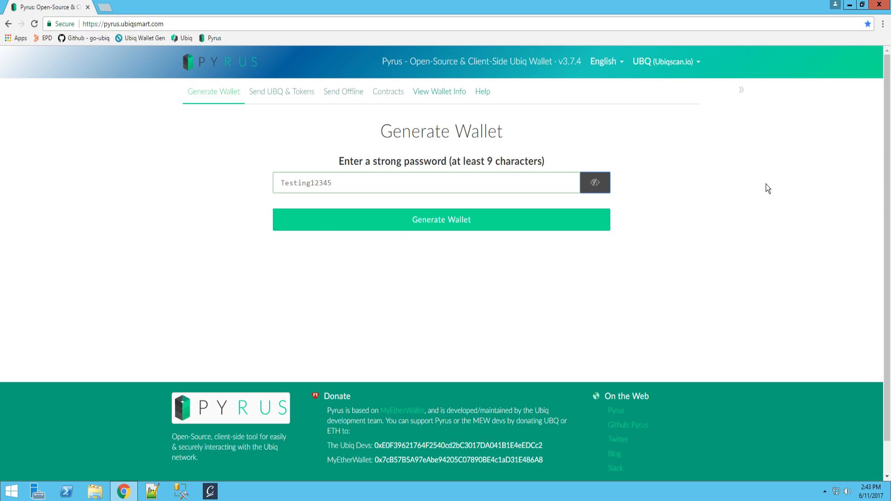
mouse_move(760, 205)
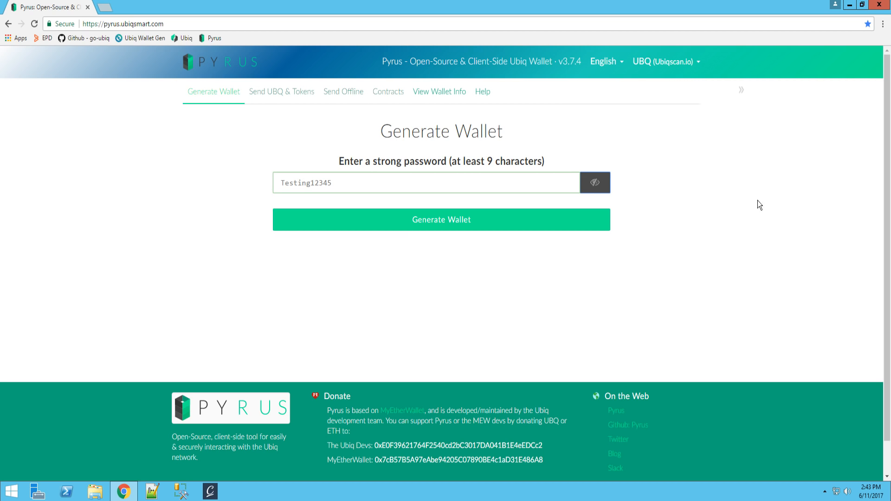
mouse_move(398, 285)
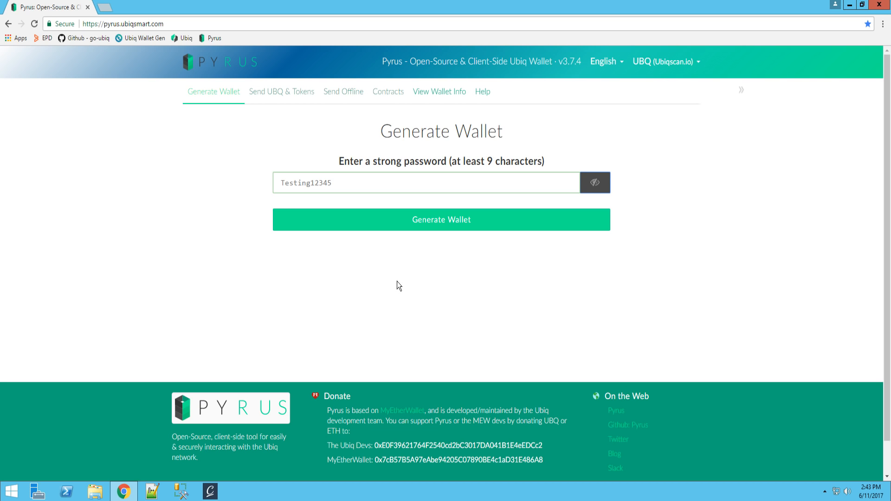
mouse_move(410, 250)
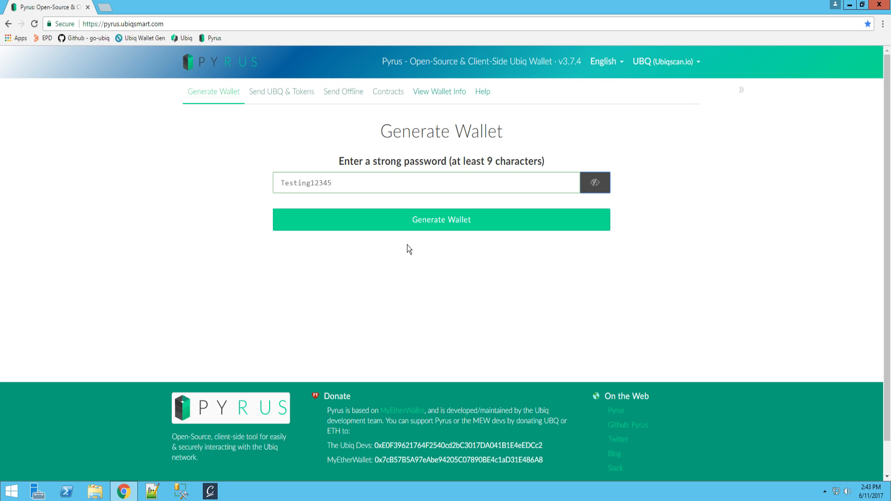
Step: Generate the wallet and download its UTC/JSON keystore file
click(441, 220)
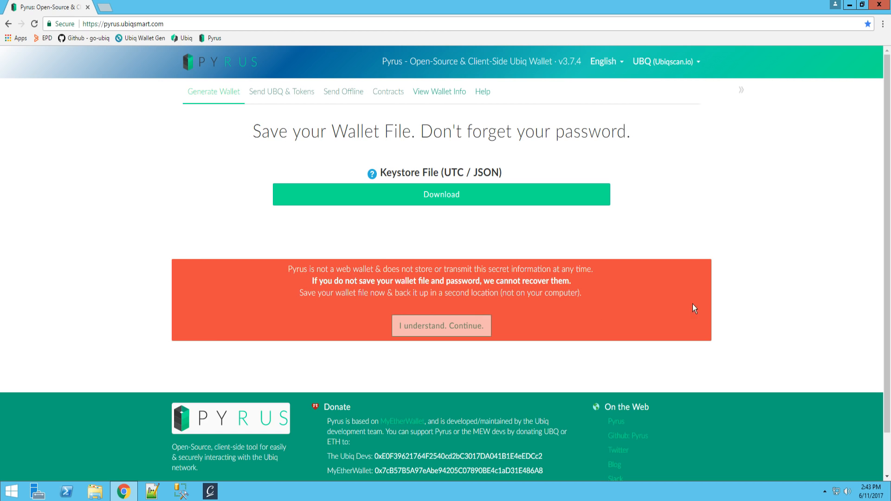
mouse_move(382, 365)
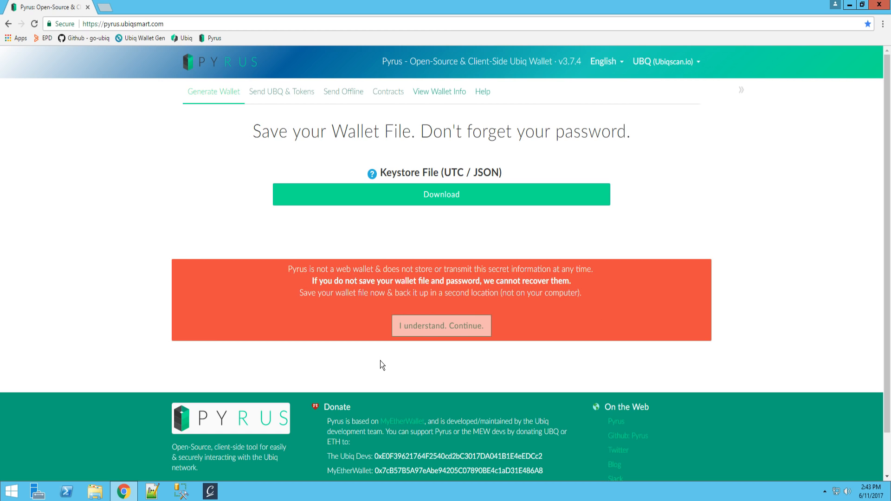
mouse_move(338, 352)
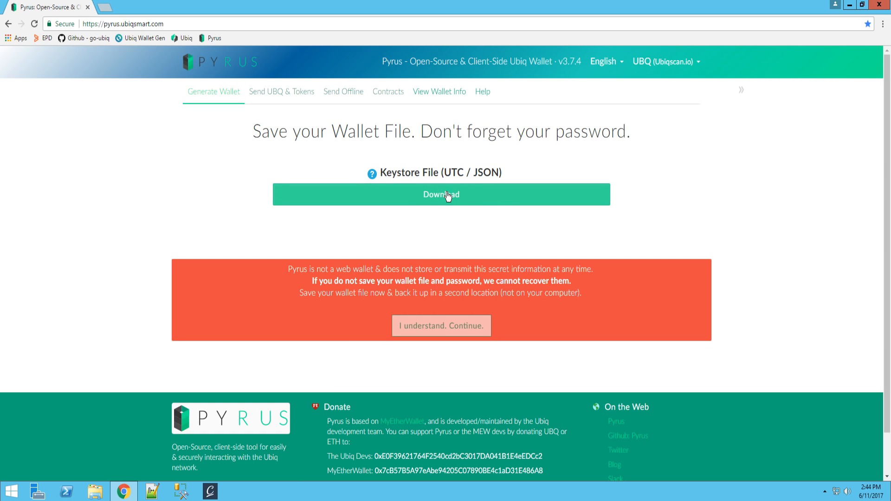
click(442, 195)
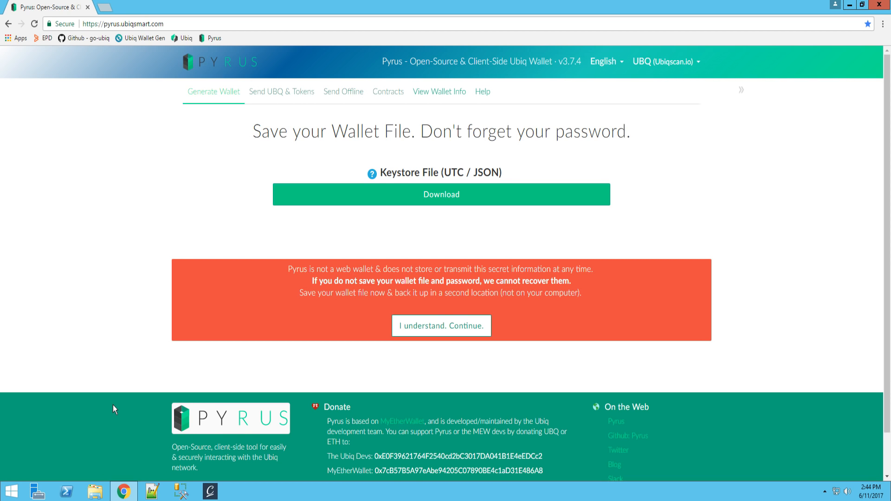
Step: Open the newest UTC--2017-06-11 keystore file from Downloads in Notepad++
click(441, 194)
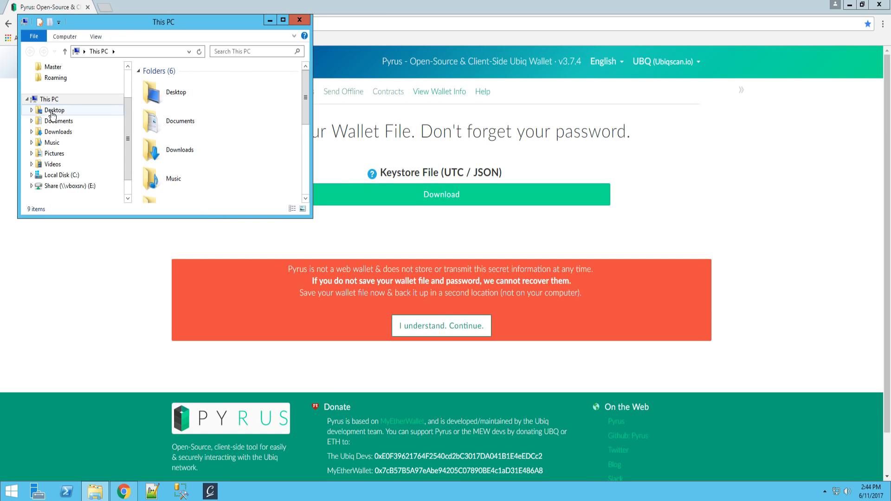
click(58, 131)
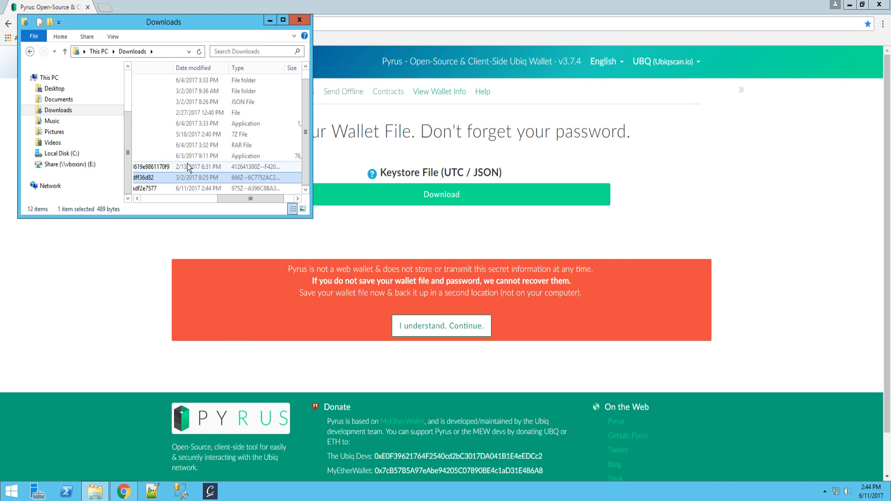
click(171, 188)
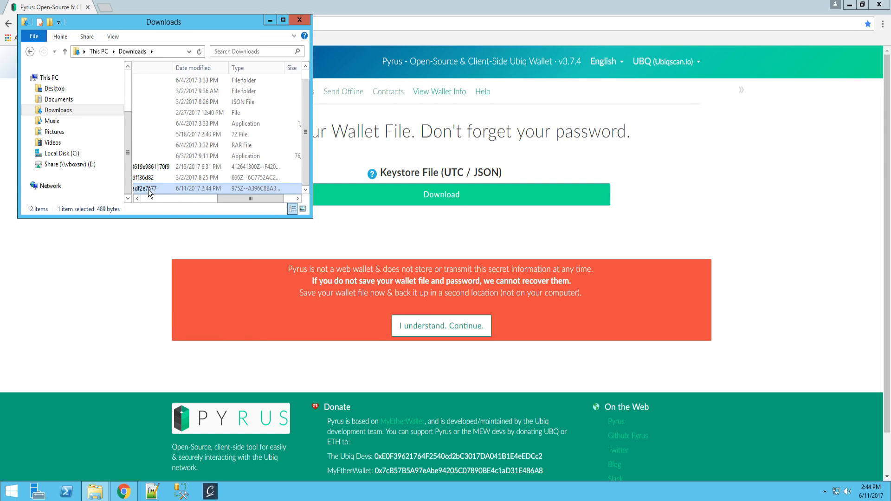
mouse_move(274, 28)
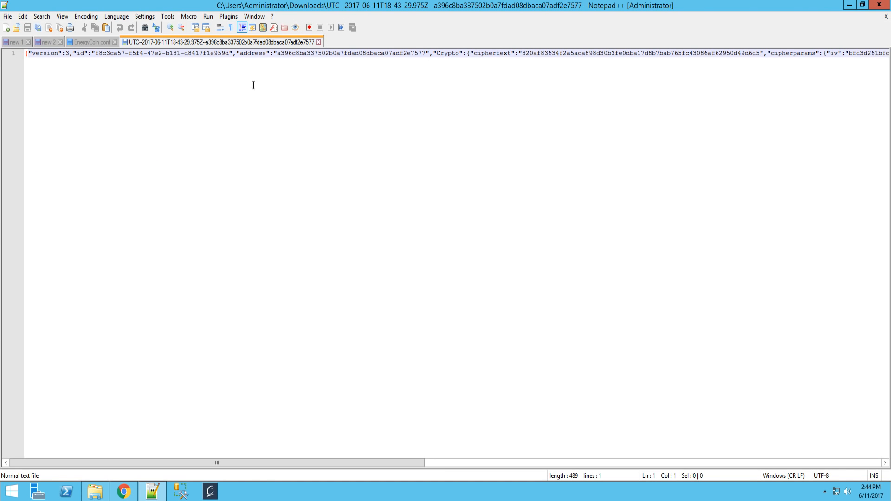
scroll(right, 3)
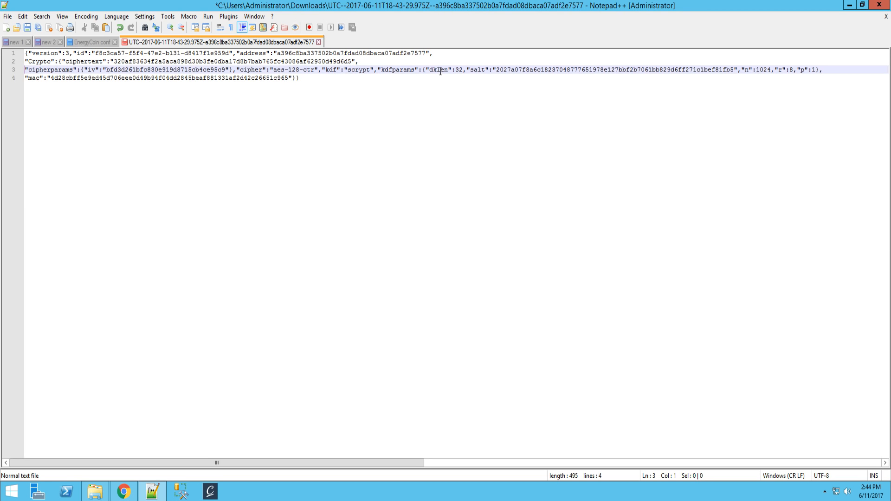
mouse_move(404, 144)
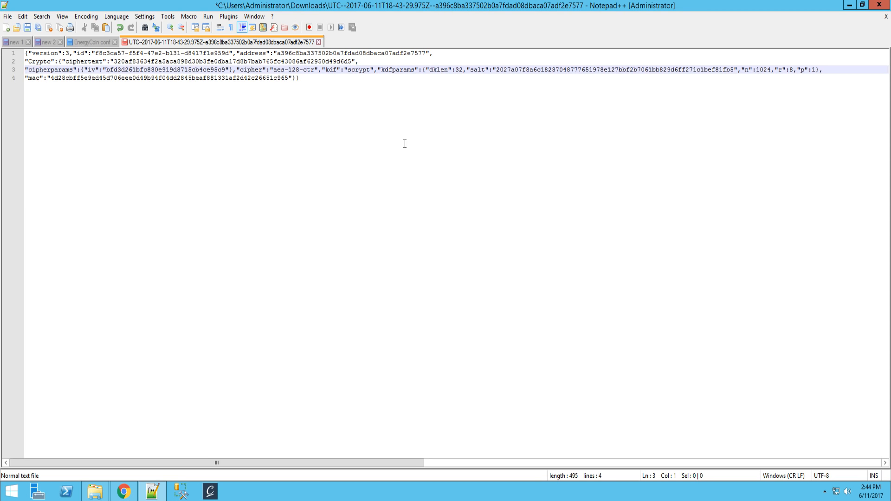
Step: Break the keystore JSON into lines before Crypto, cipherparams and mac
click(27, 53)
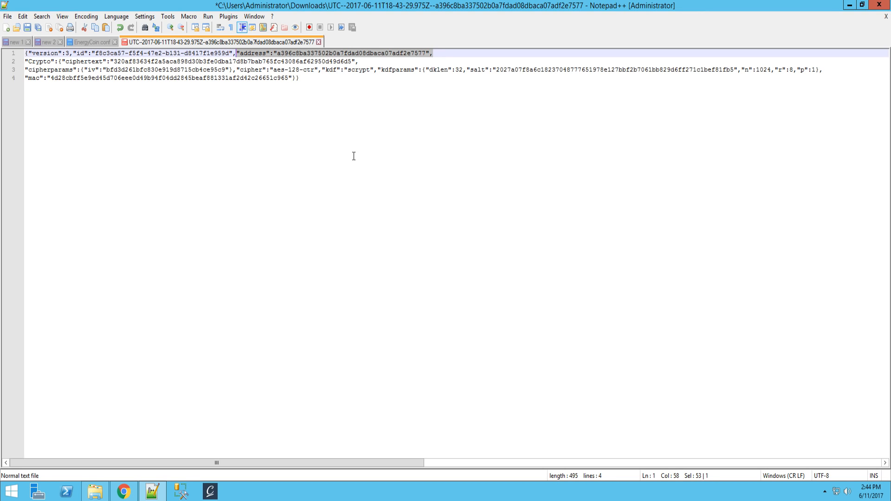
mouse_move(354, 140)
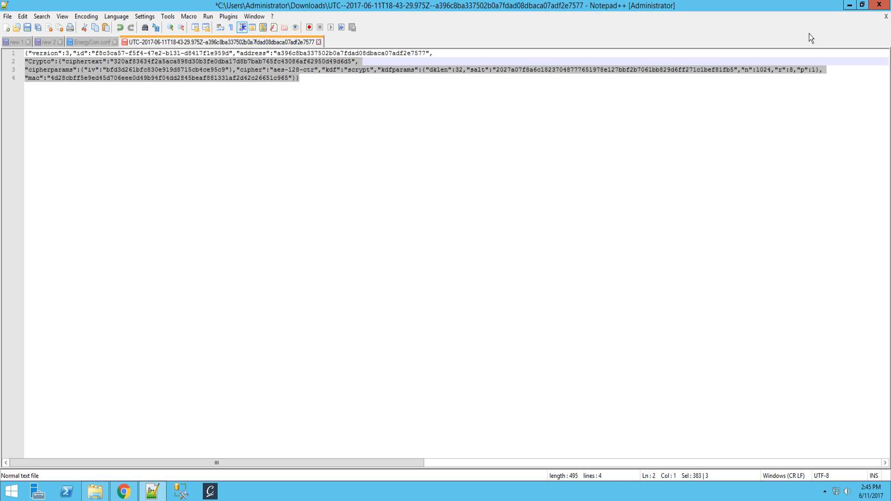
Step: Accept 'I understand. Continue.' and view the unencrypted private key with its QR code
click(122, 491)
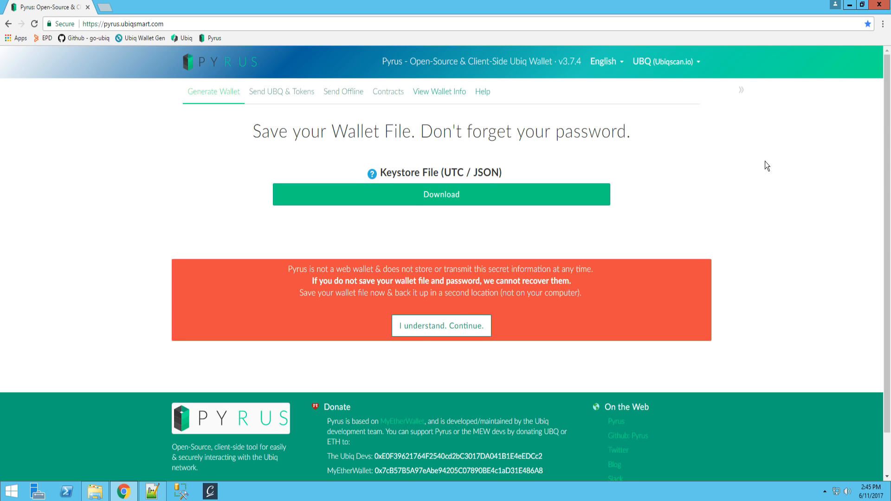
mouse_move(441, 326)
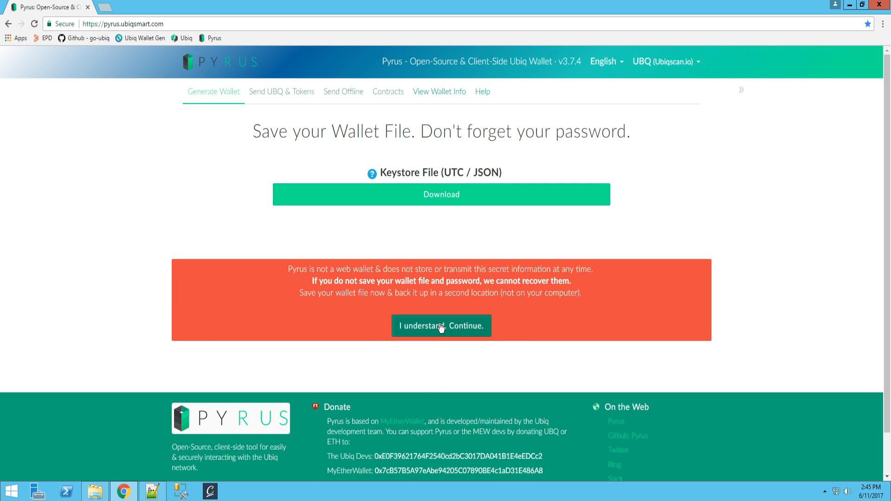
click(440, 326)
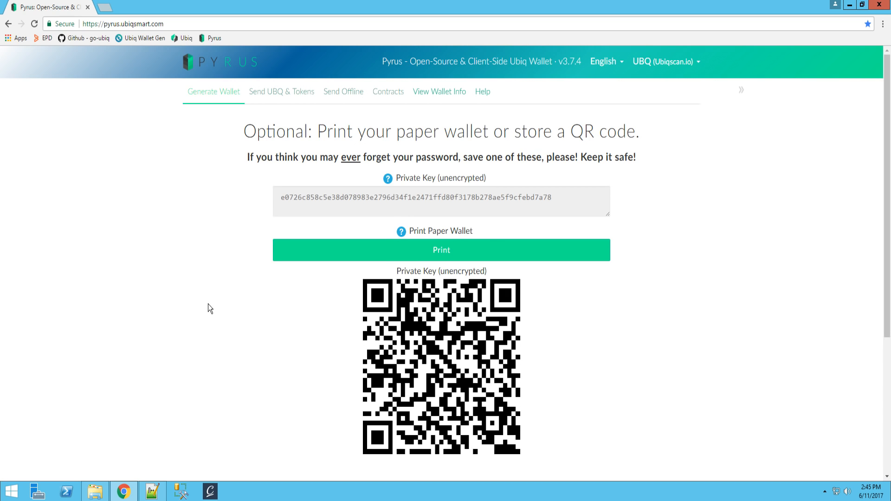
scroll(down, 3)
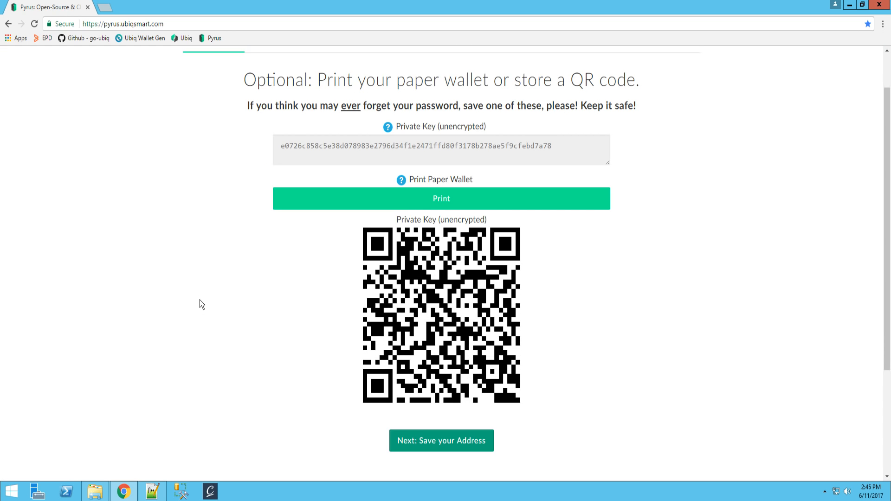
click(441, 150)
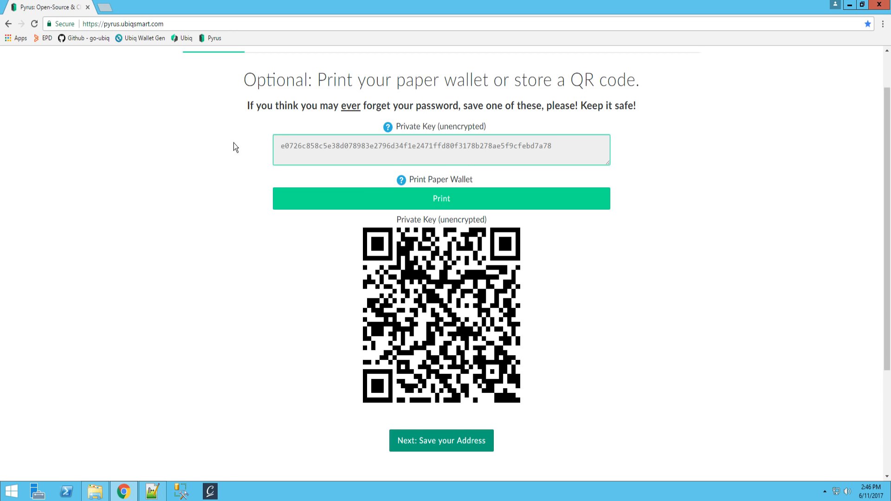
scroll(down, 3)
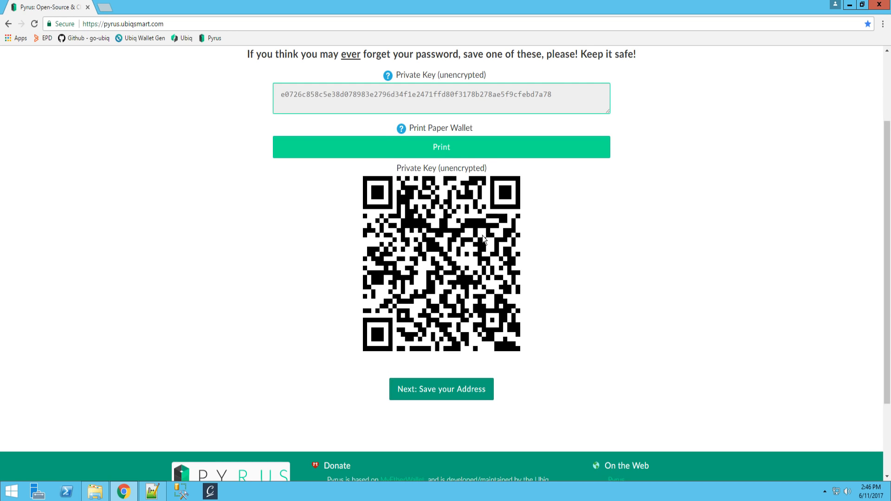
scroll(up, 3)
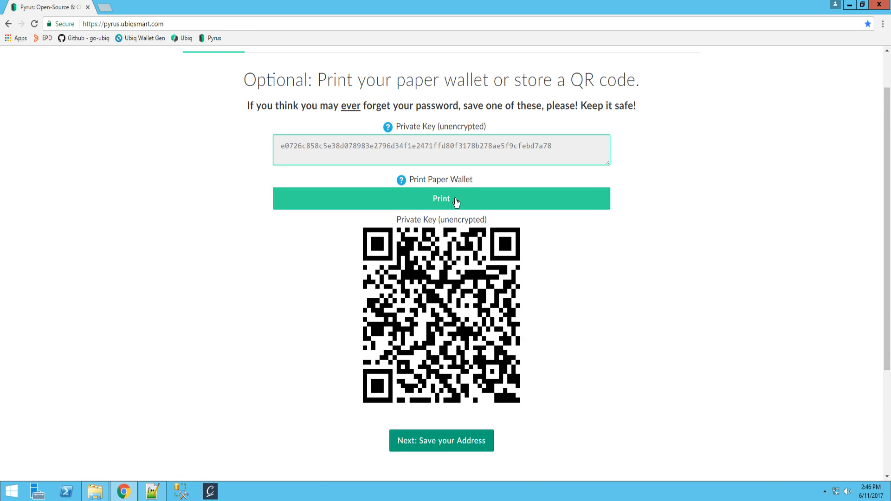
Step: Generate the printable paper wallet, cancel printing, and return to the Pyrus tab
click(440, 199)
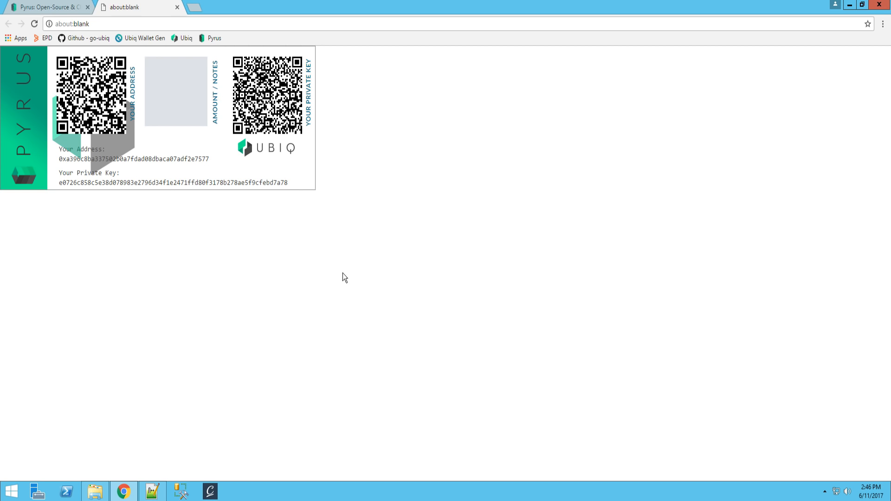
key(ctrl+p)
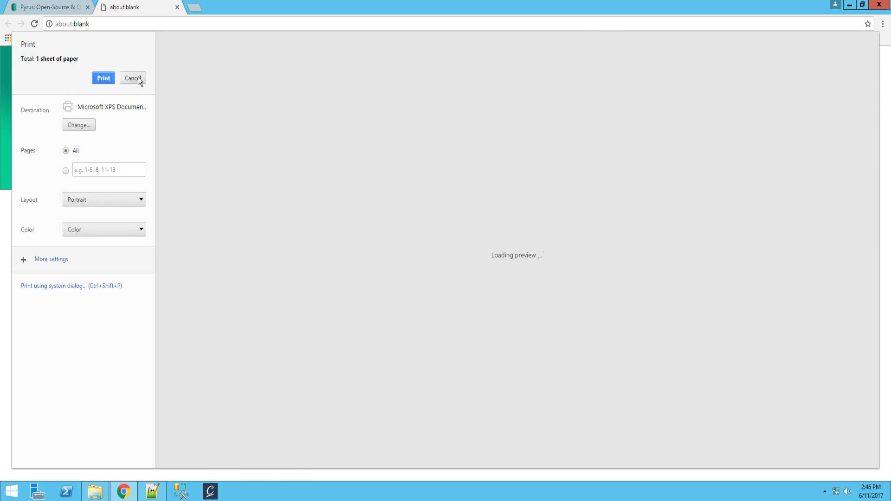
click(132, 78)
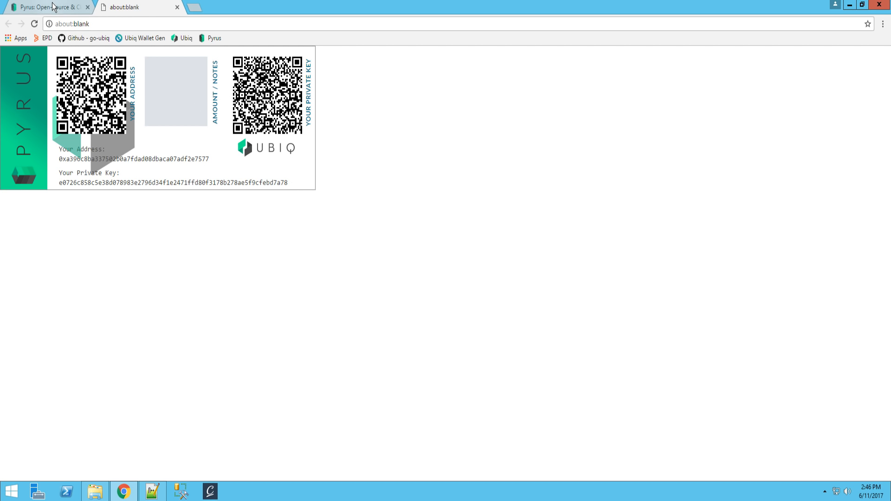
click(46, 6)
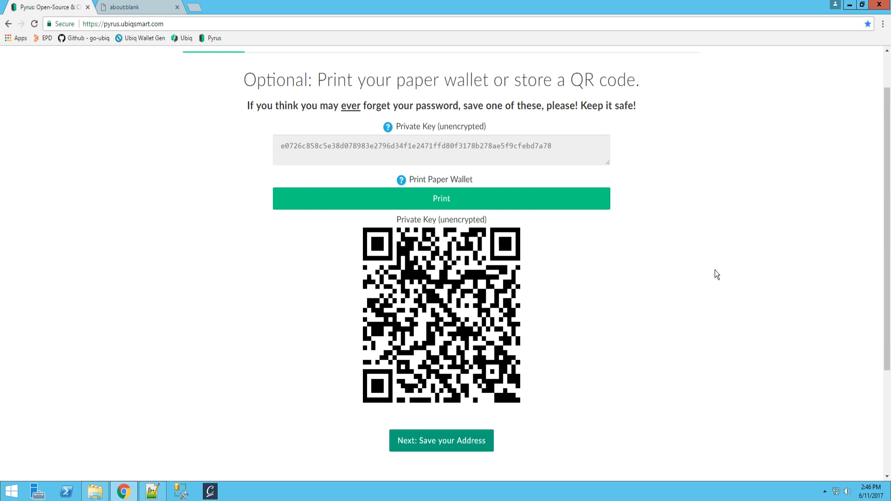
scroll(up, 3)
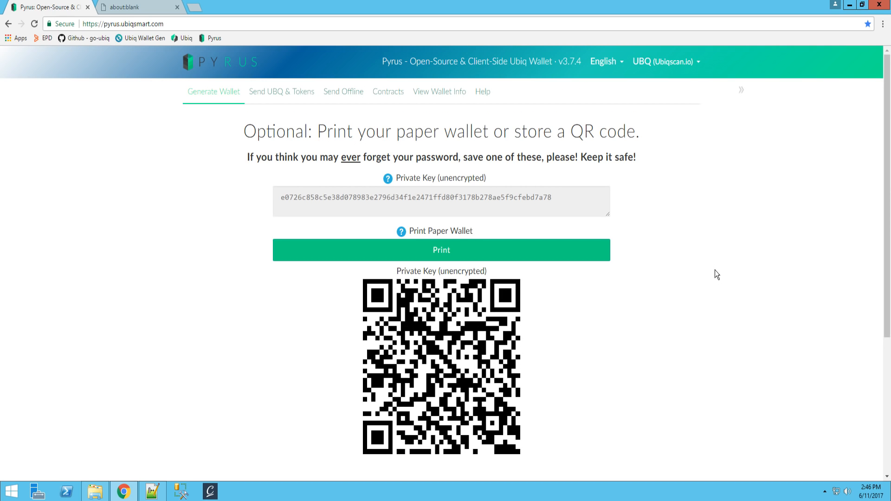